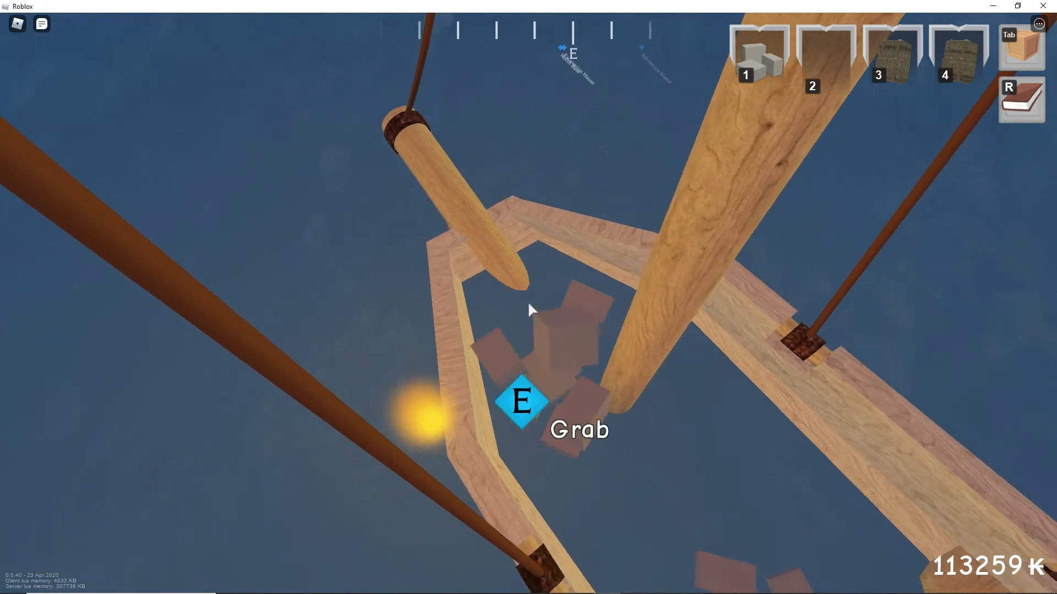
- Open the backpack inventory with Tab to view the hammer, nails and hotbar items
key("Tab")
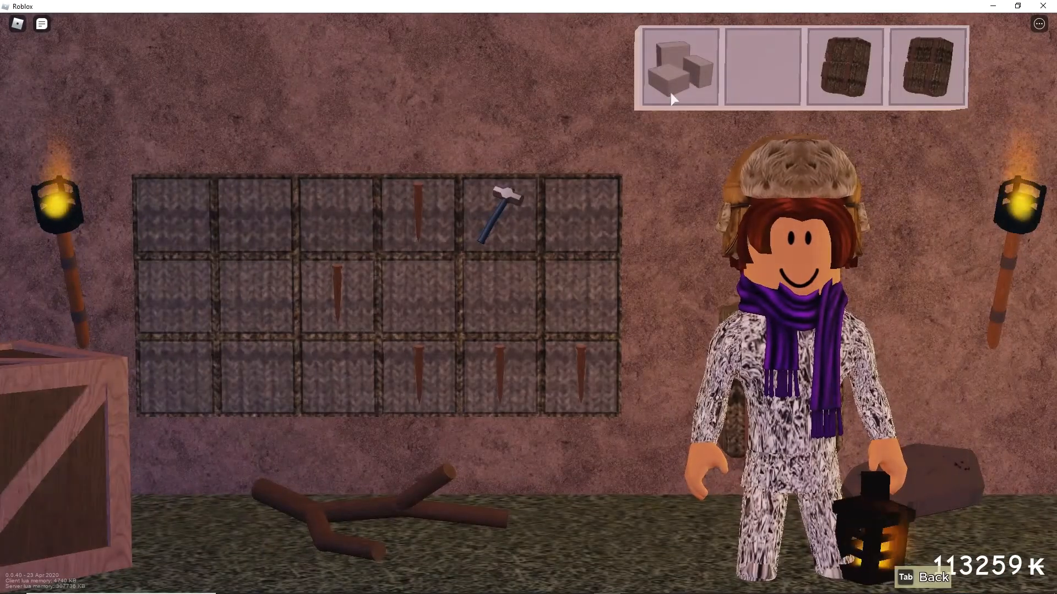